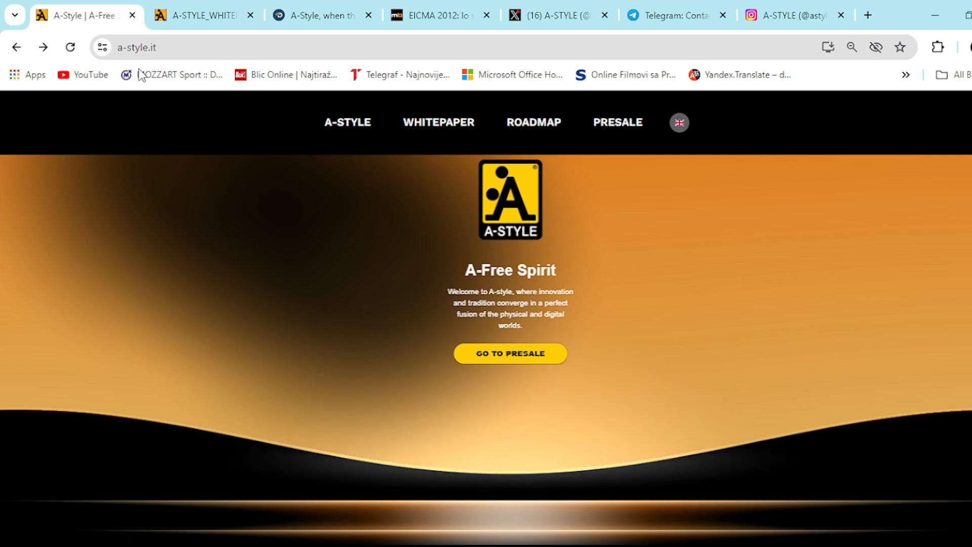
mouse_move(346, 139)
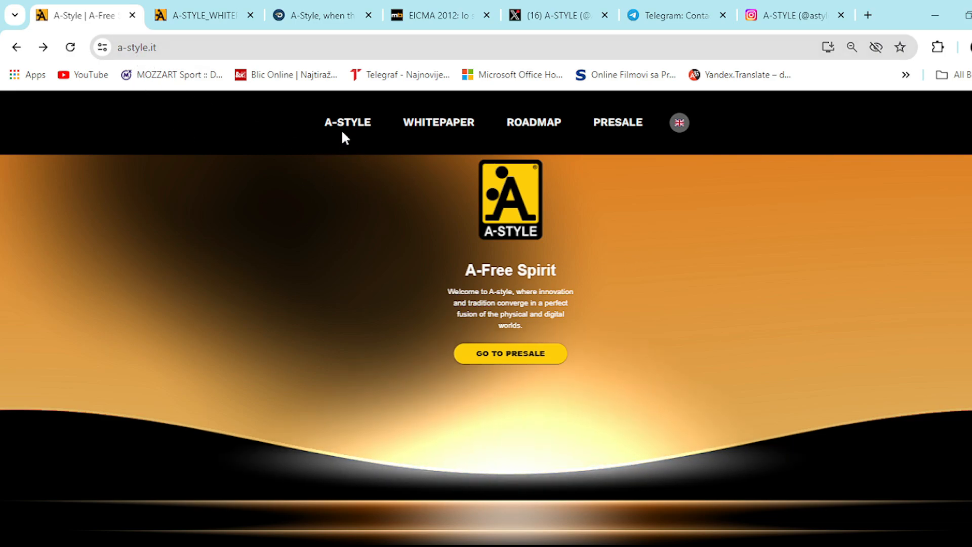
mouse_move(459, 277)
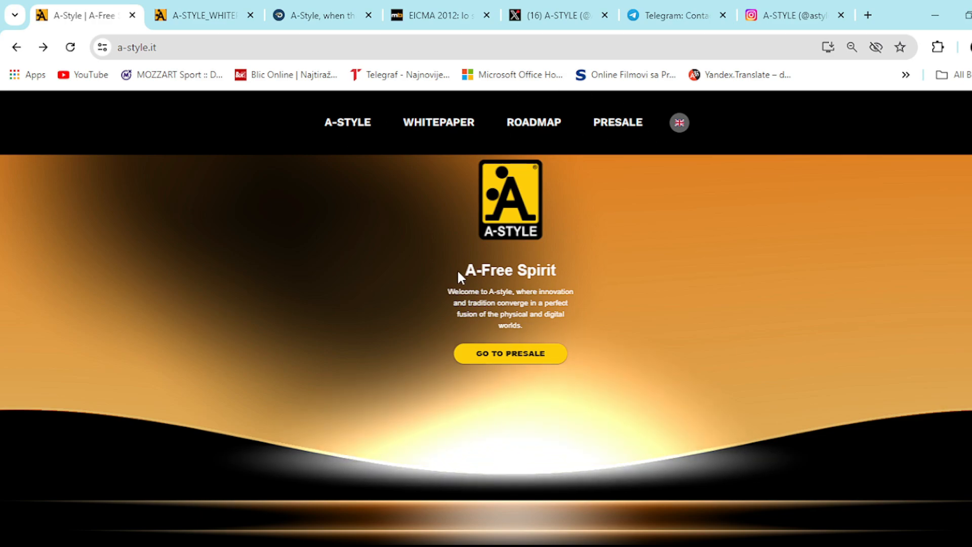
mouse_move(480, 195)
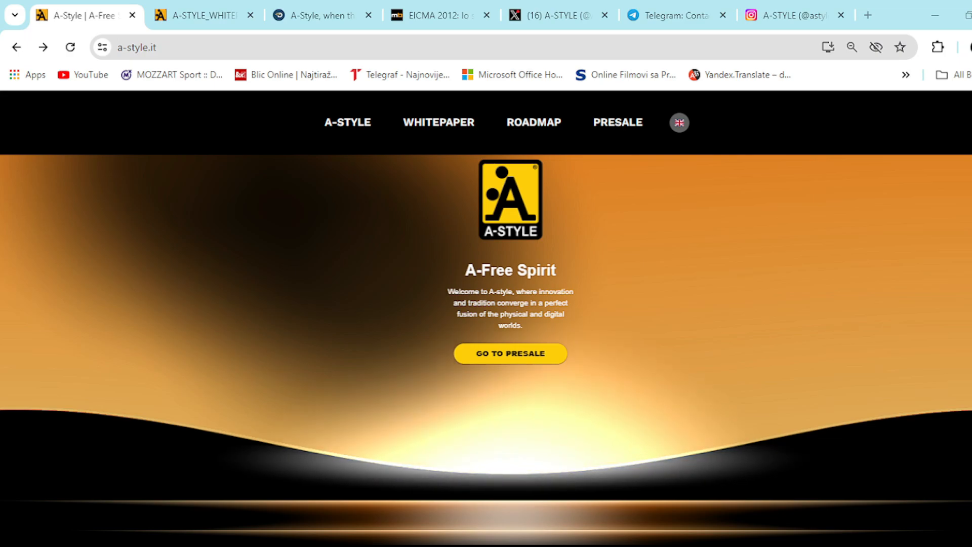
Scroll down the home page past the Web3 section to the A-STYLE NFC benefits section
scroll("down", 3)
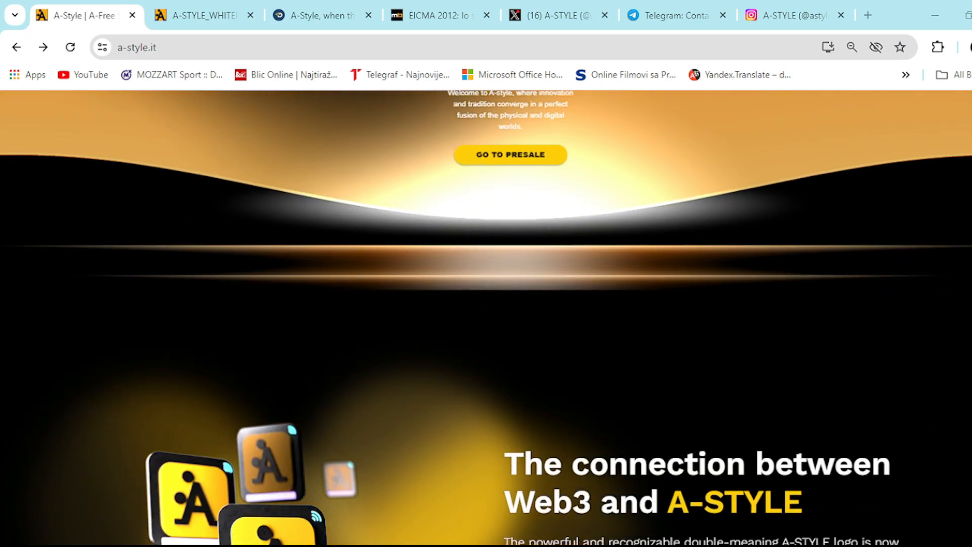
scroll("down", 3)
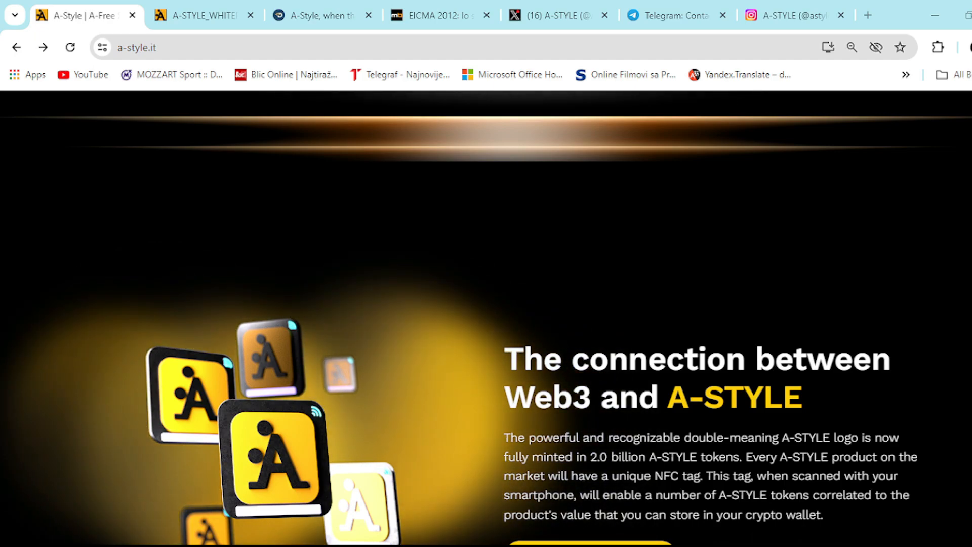
scroll("down", 3)
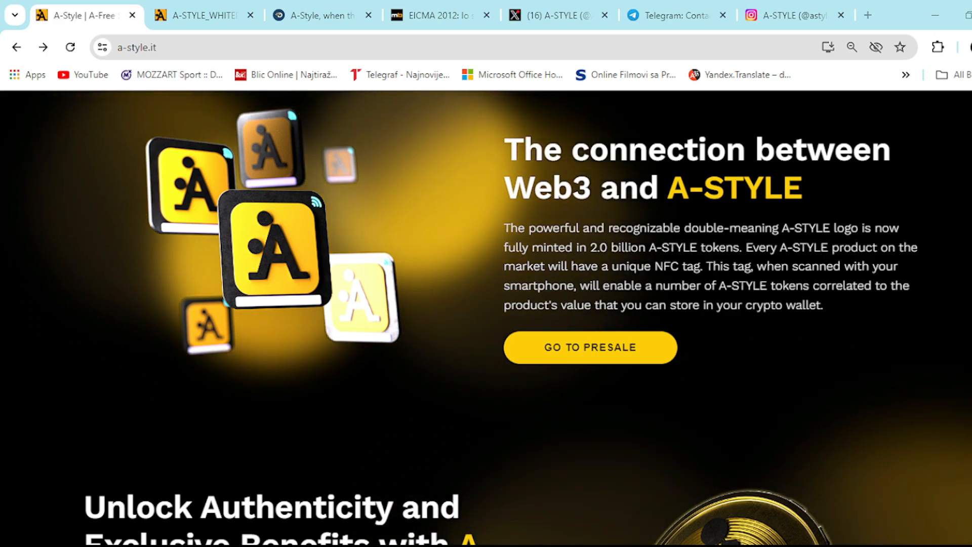
scroll("down", 3)
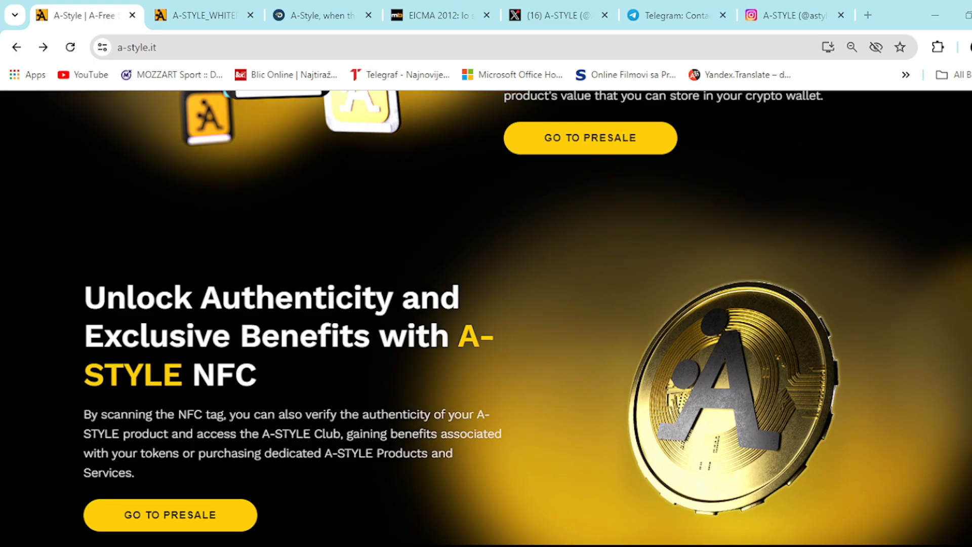
Scroll back up to the A-Free Spirit welcome banner with the presale offer
scroll("up", 3)
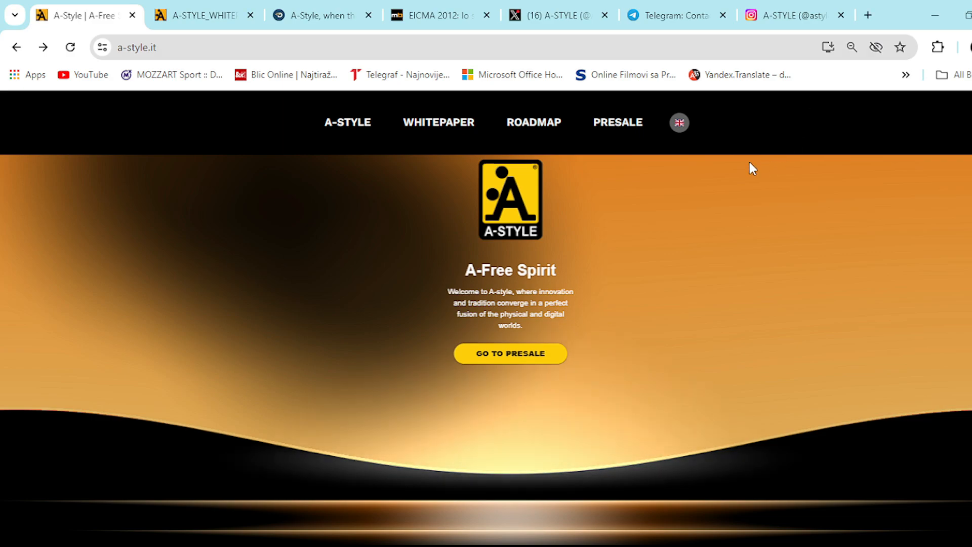
mouse_move(517, 360)
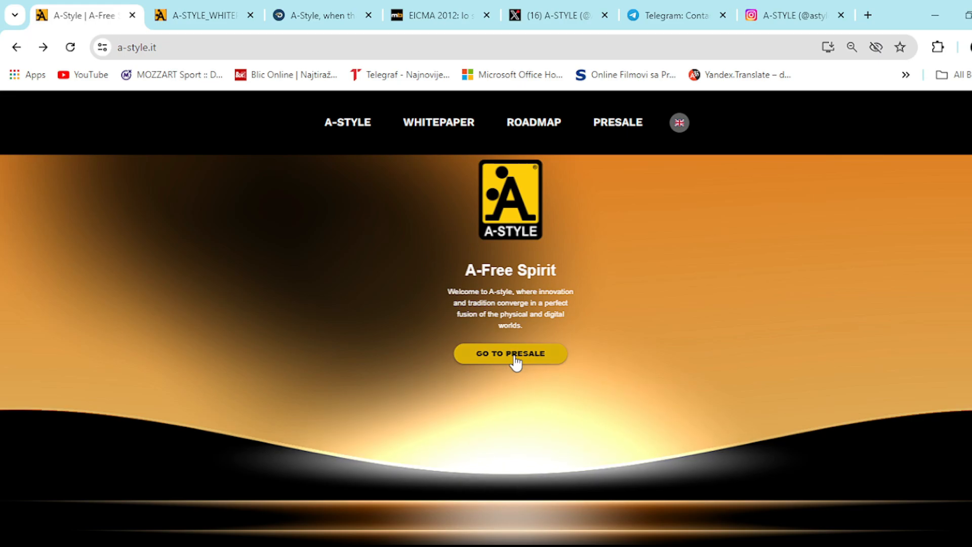
Go to the presale page, show the Connect Wallet options, then close them to leave the Buy $A-STYLE Now panel
left_click(510, 352)
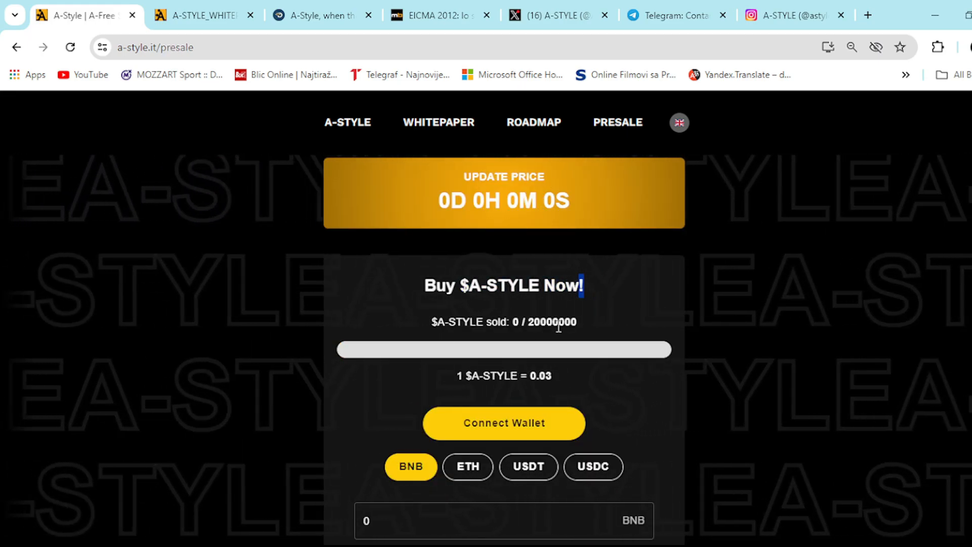
scroll("down", 3)
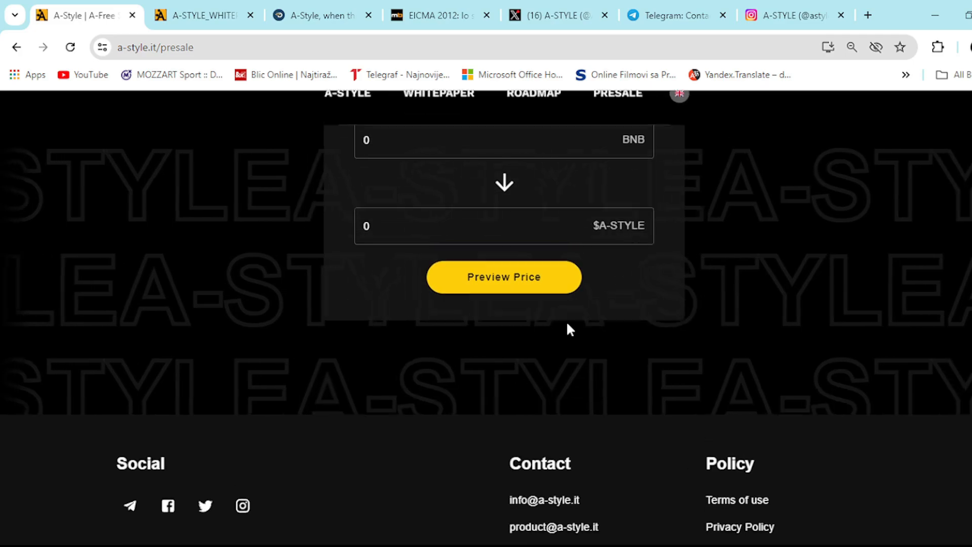
left_click(504, 277)
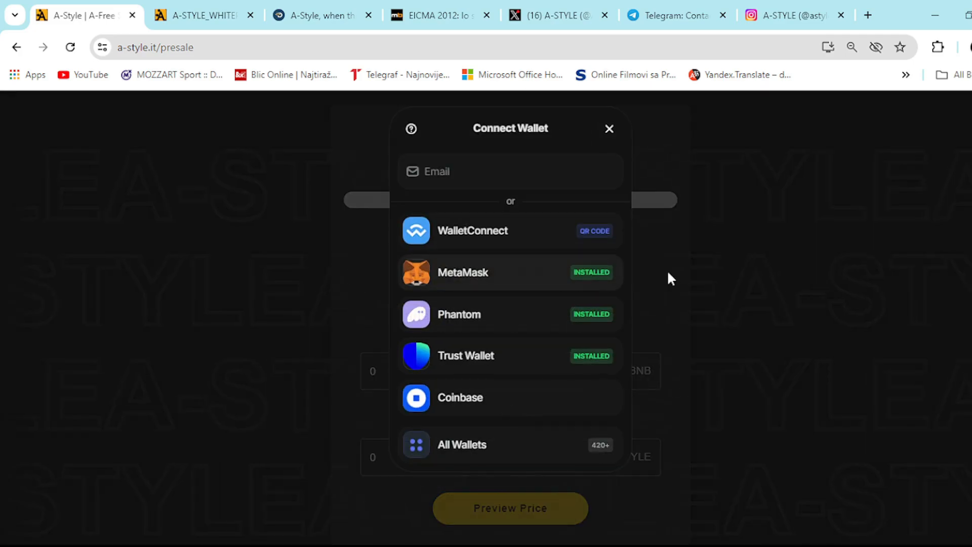
mouse_move(536, 300)
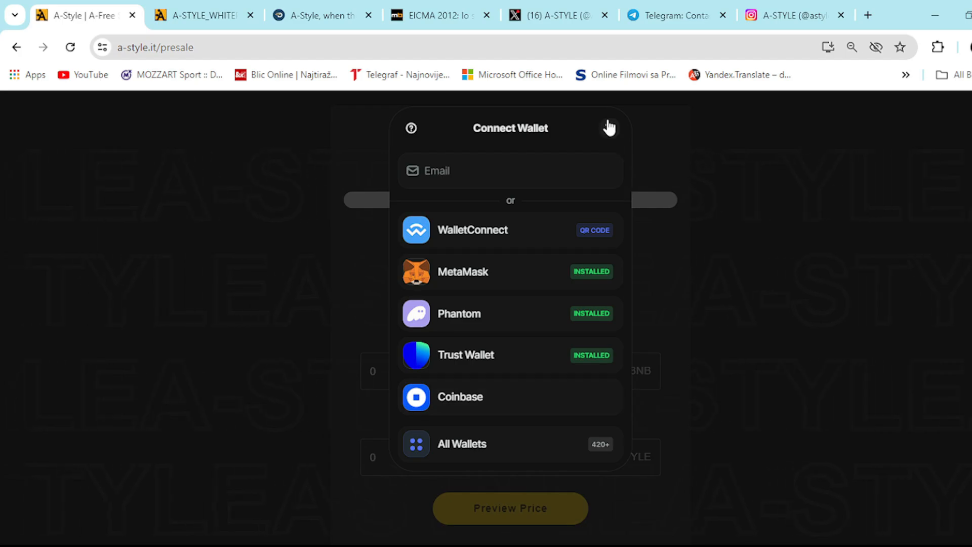
left_click(609, 126)
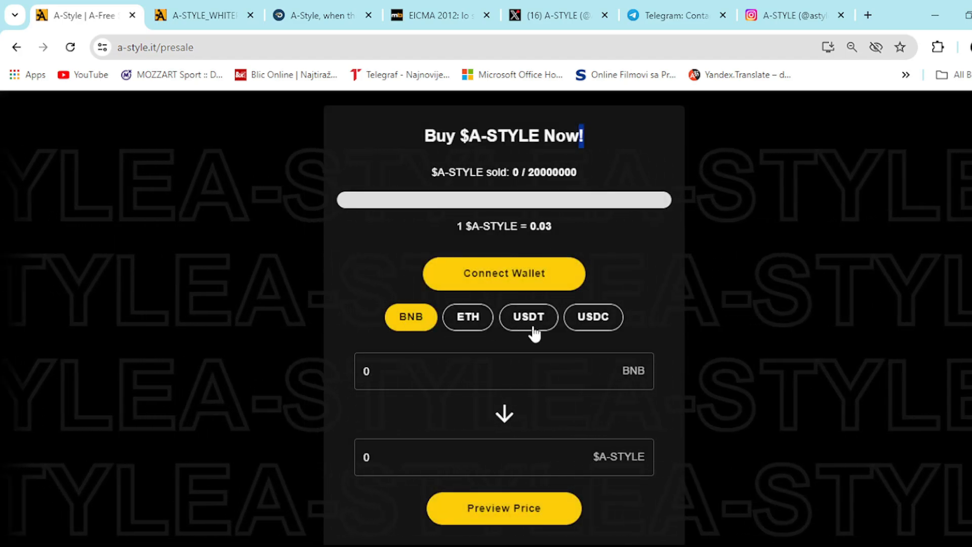
Scroll up the presale page toward the navigation with the WHITEPAPER link
scroll("up", 3)
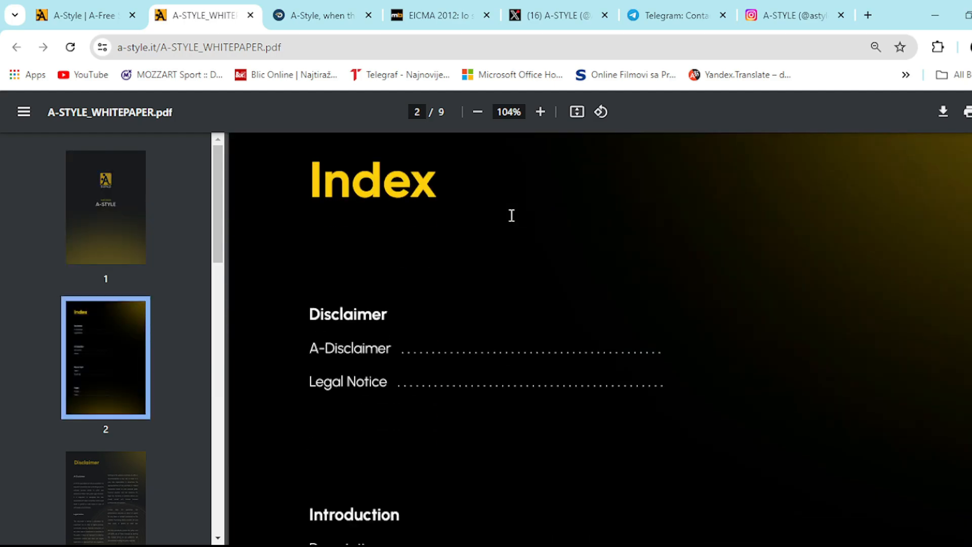
Scroll the whitepaper PDF past the Disclaimer and Legal Notice to page 4, the Introduction
scroll("down", 3)
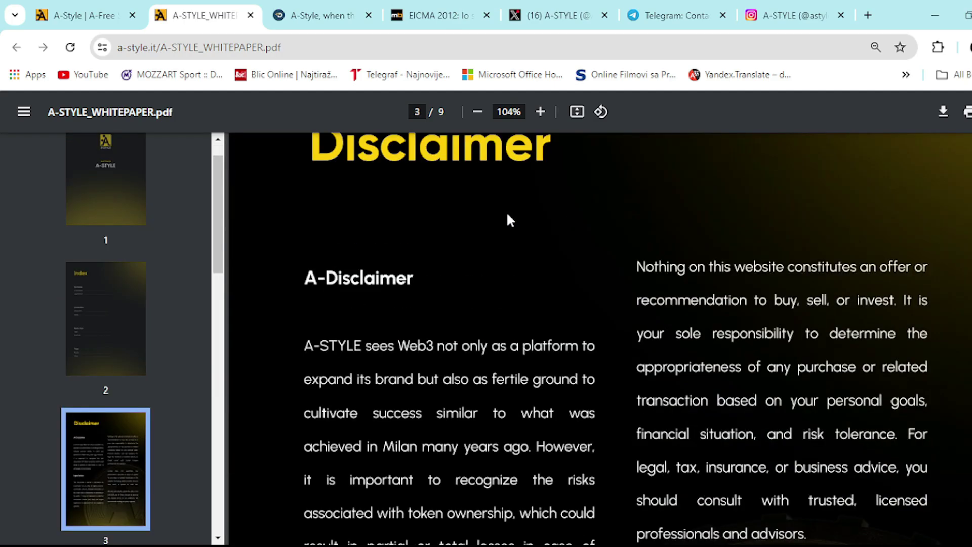
scroll("down", 3)
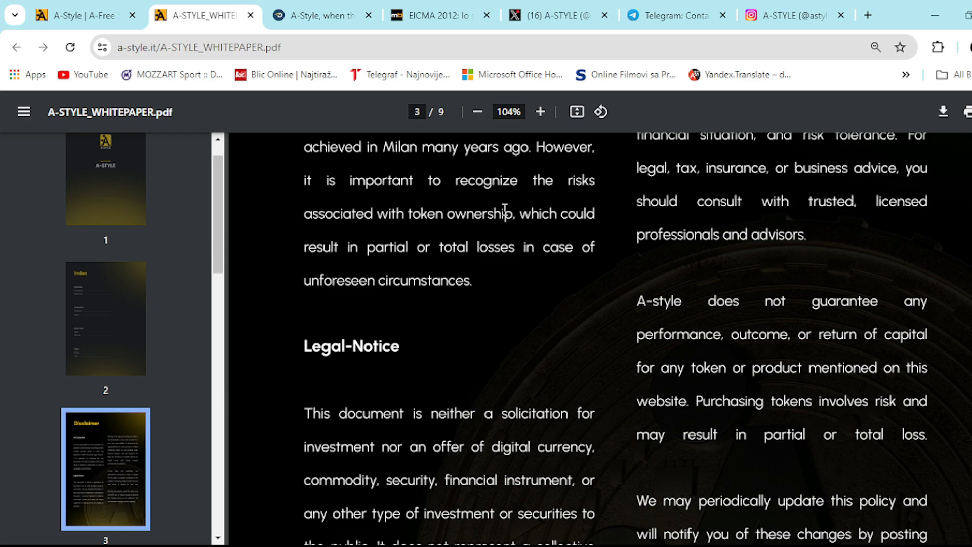
scroll("down", 3)
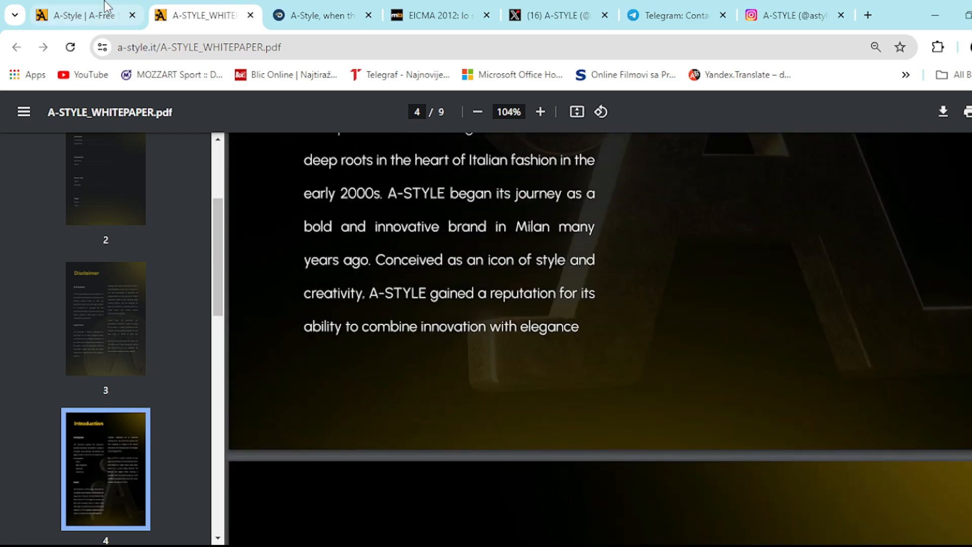
Return to the A-STYLE home tab and scroll down to the Start Your A-STYLE Journey ecosystem video
left_click(81, 15)
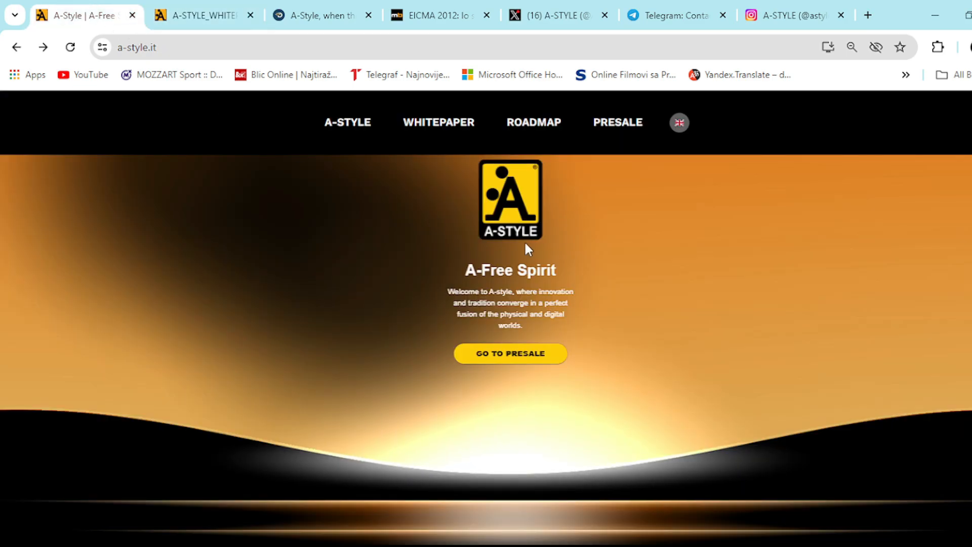
scroll("down", 3)
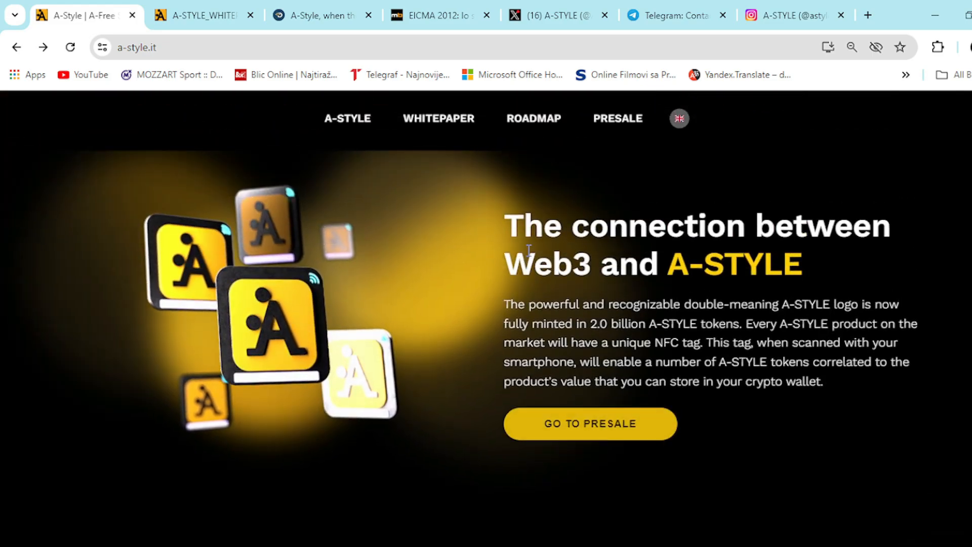
scroll("down", 3)
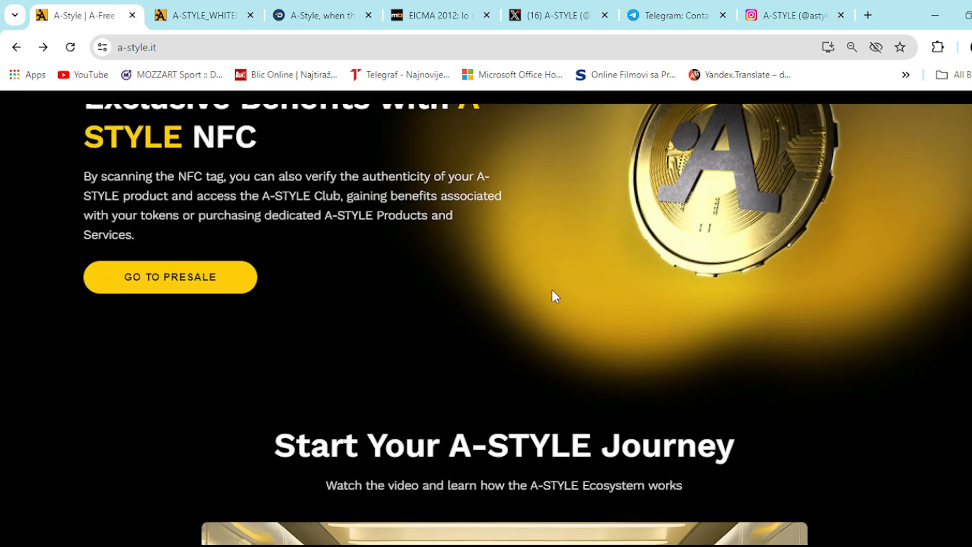
scroll("up", 3)
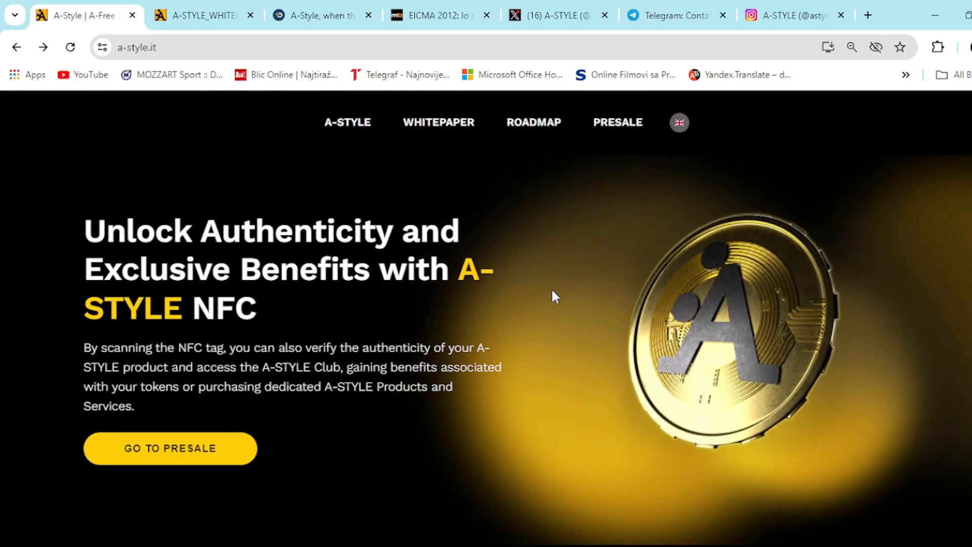
scroll("down", 3)
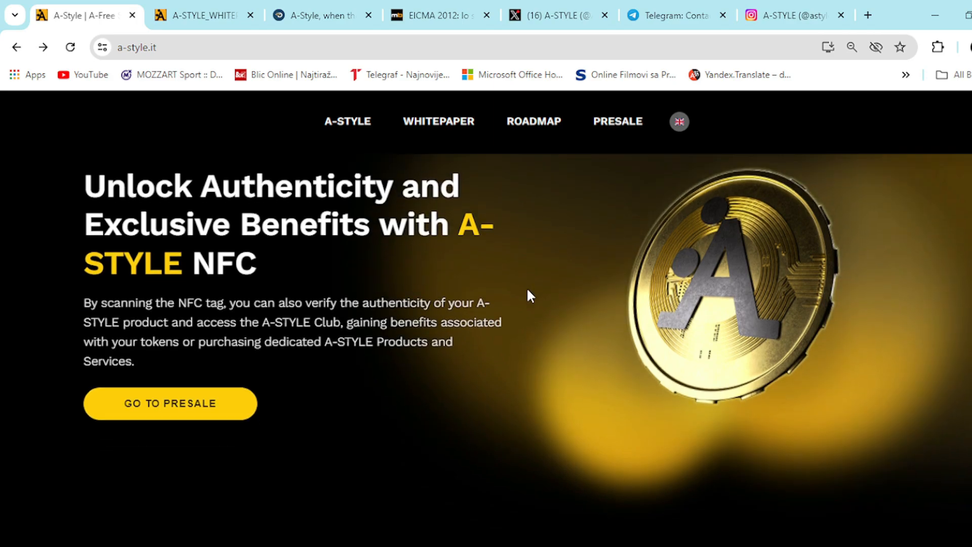
scroll("down", 3)
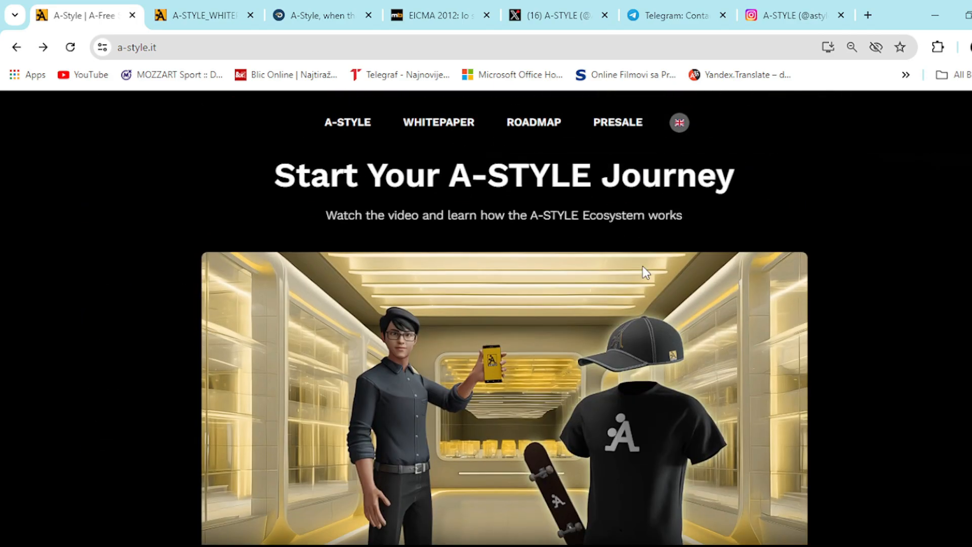
scroll("down", 3)
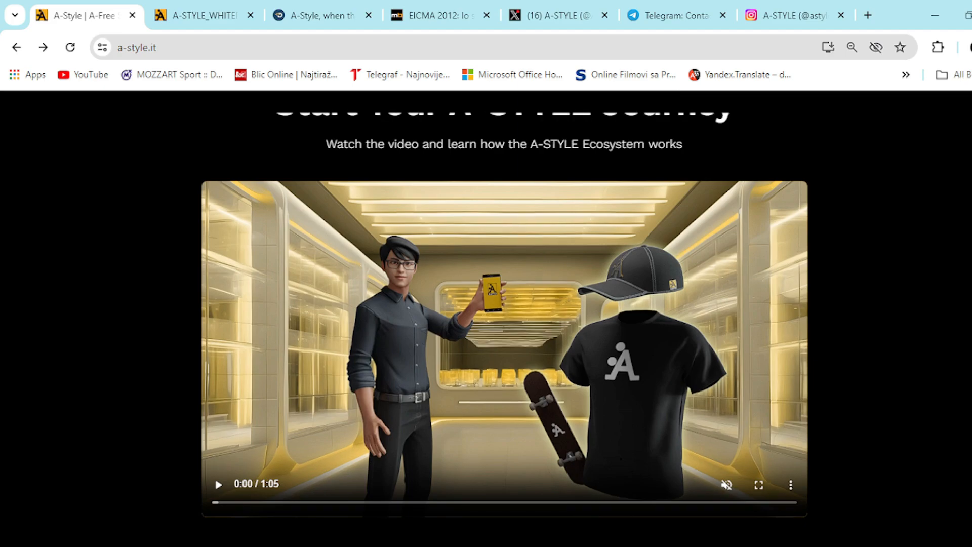
scroll("down", 3)
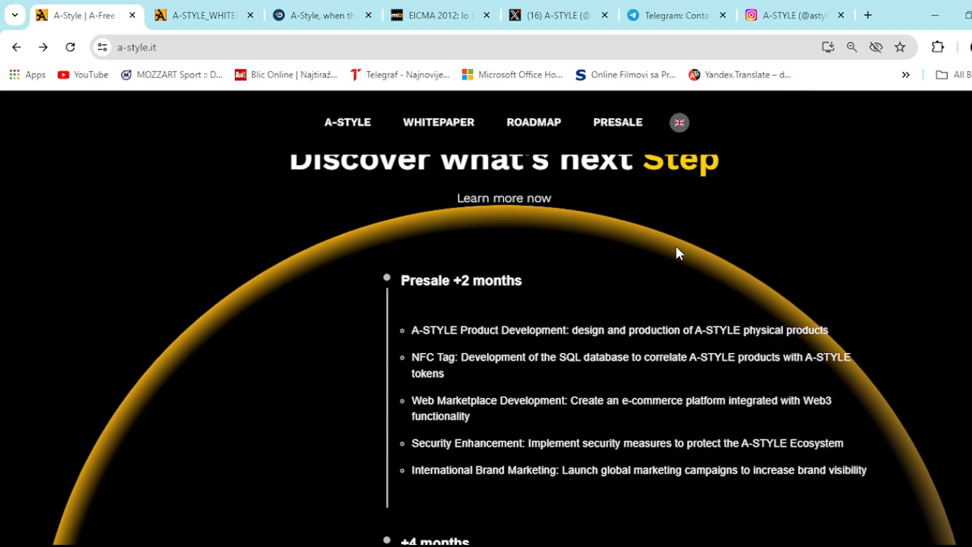
Scroll through the 'Discover what's next Step' roadmap around the Presale +2 months milestones
scroll("down", 3)
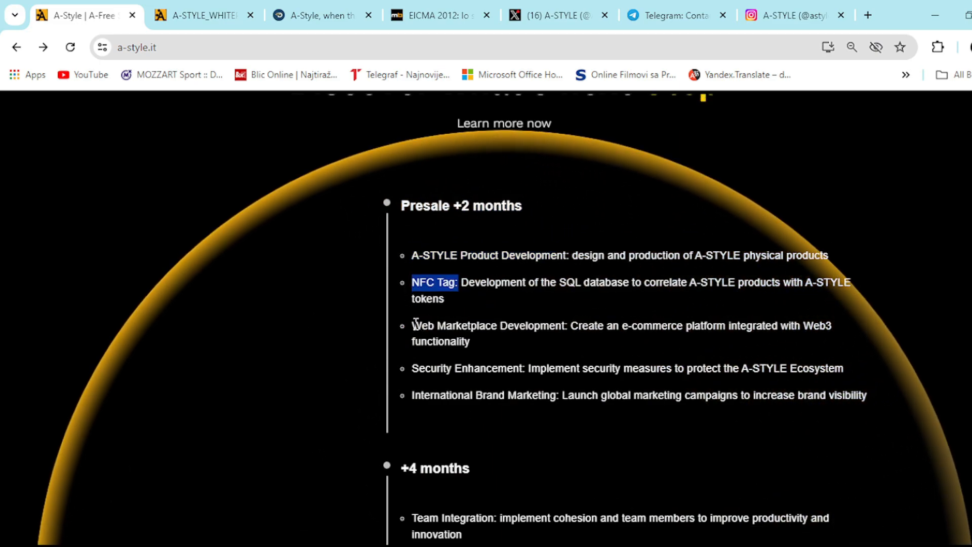
scroll("down", 3)
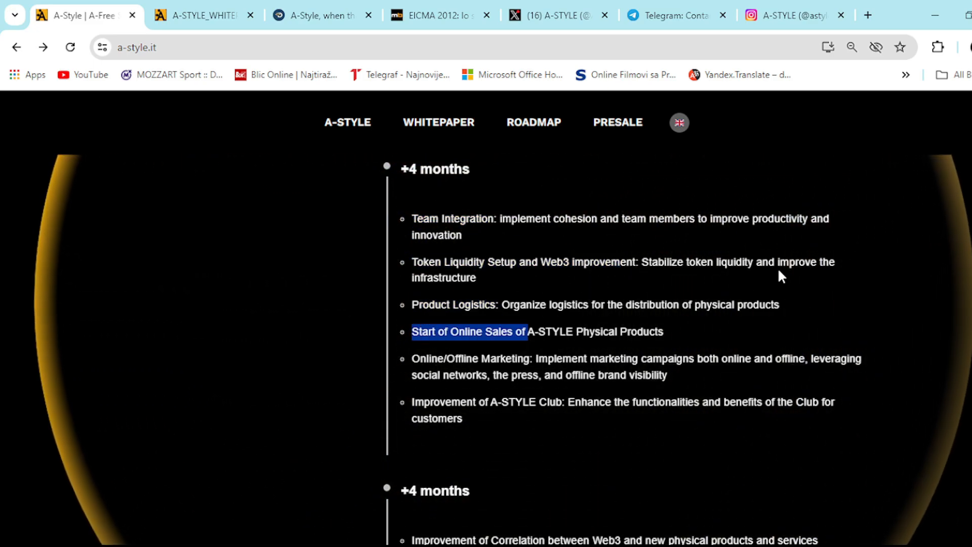
scroll("down", 3)
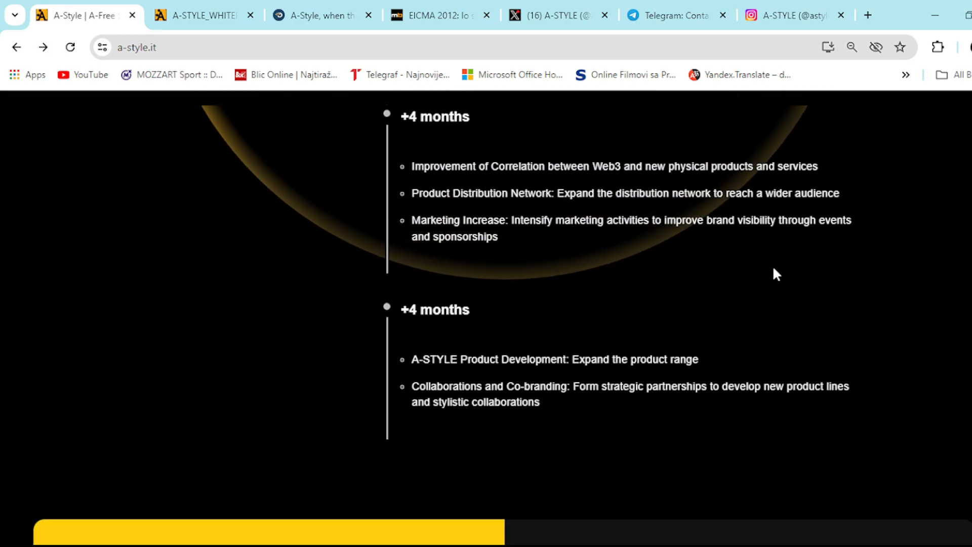
scroll("up", 3)
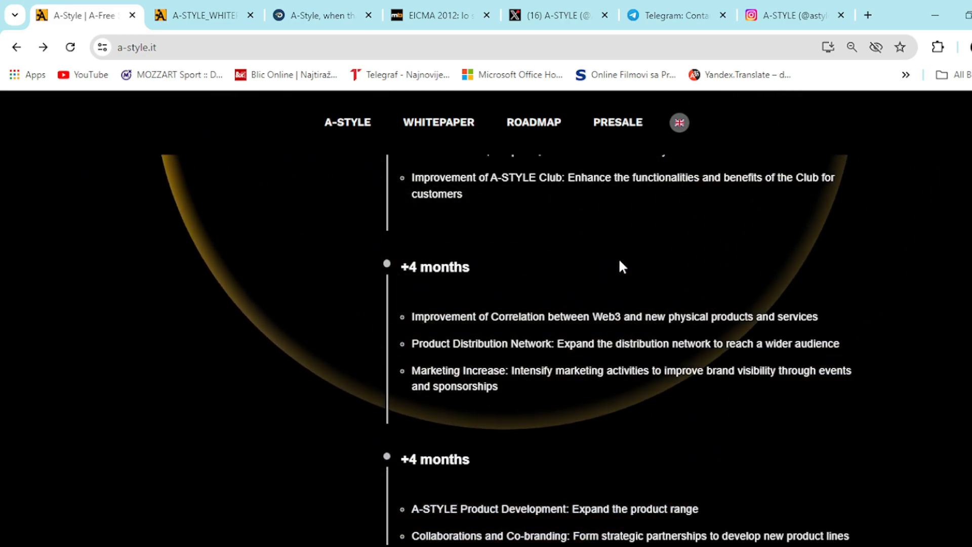
scroll("down", 3)
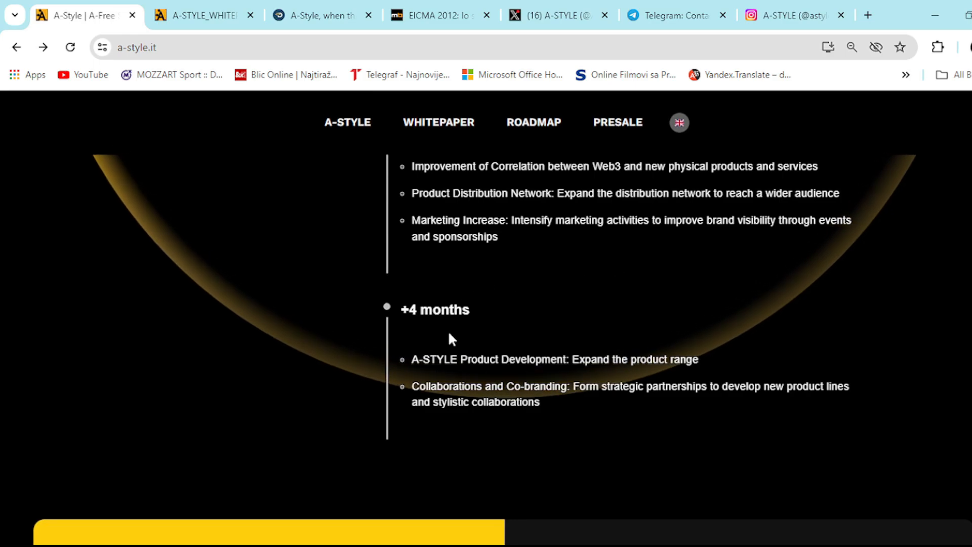
double_click(454, 386)
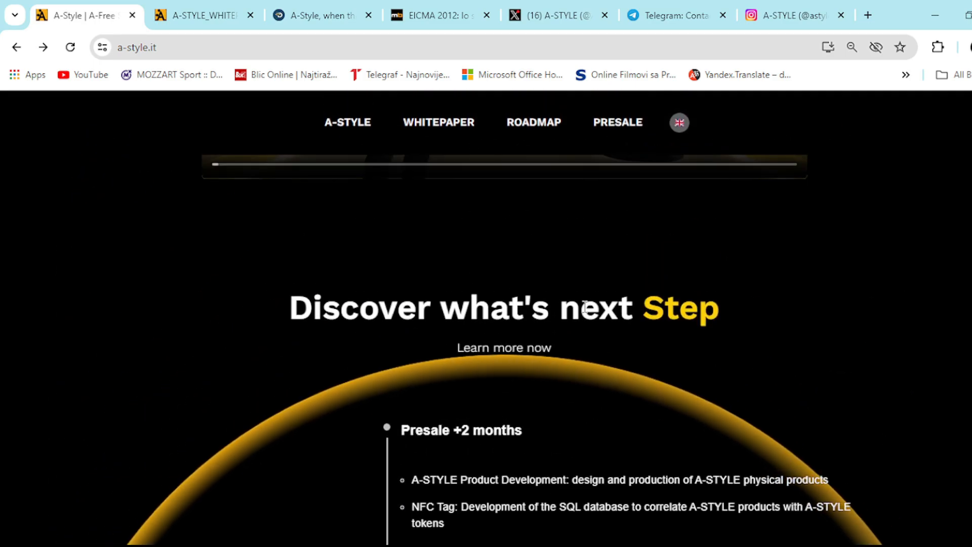
Continue down the roadmap to the +4 months milestones on product range expansion and distribution
scroll("down", 3)
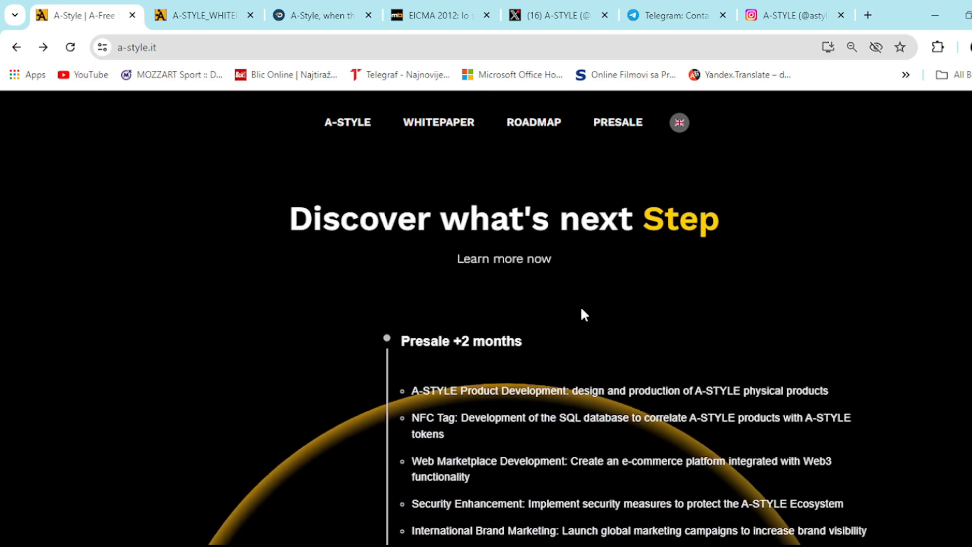
scroll("down", 3)
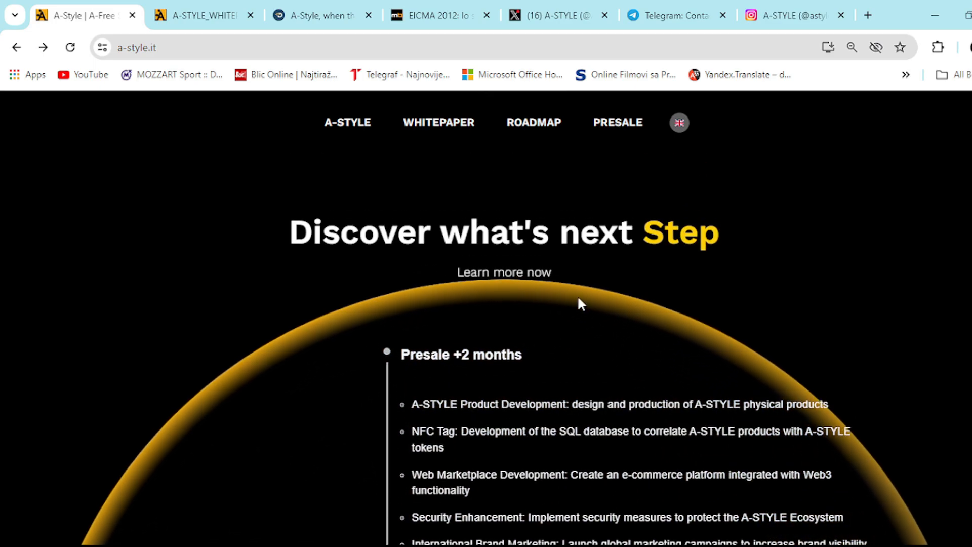
scroll("down", 3)
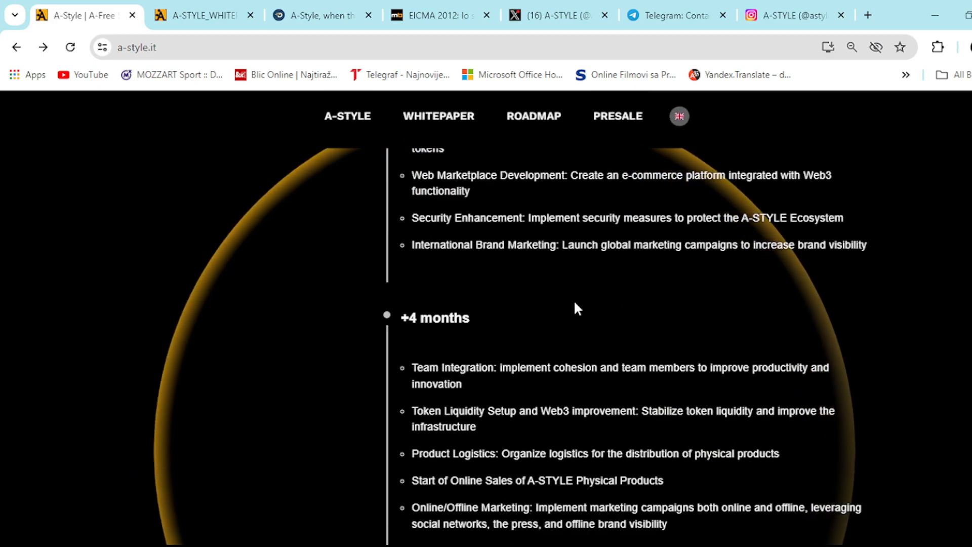
scroll("up", 3)
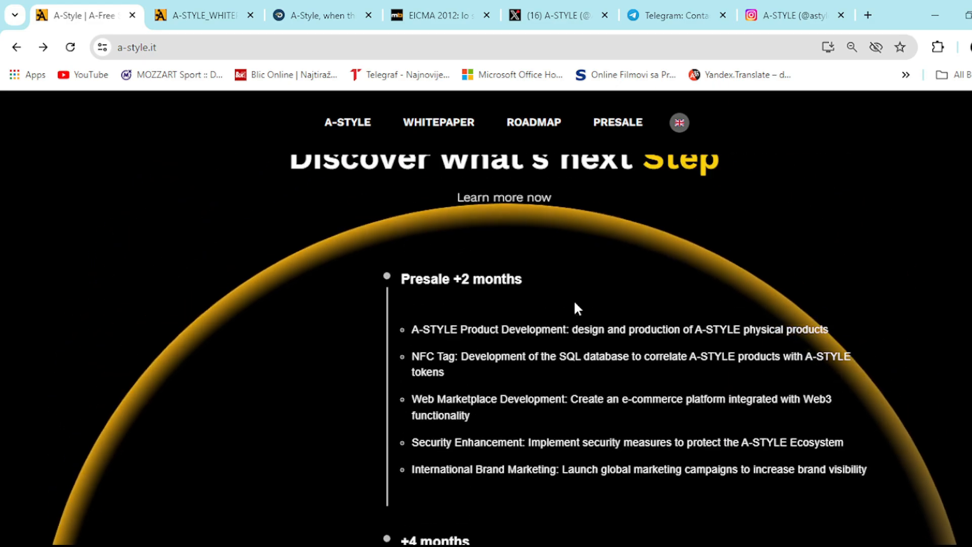
scroll("down", 3)
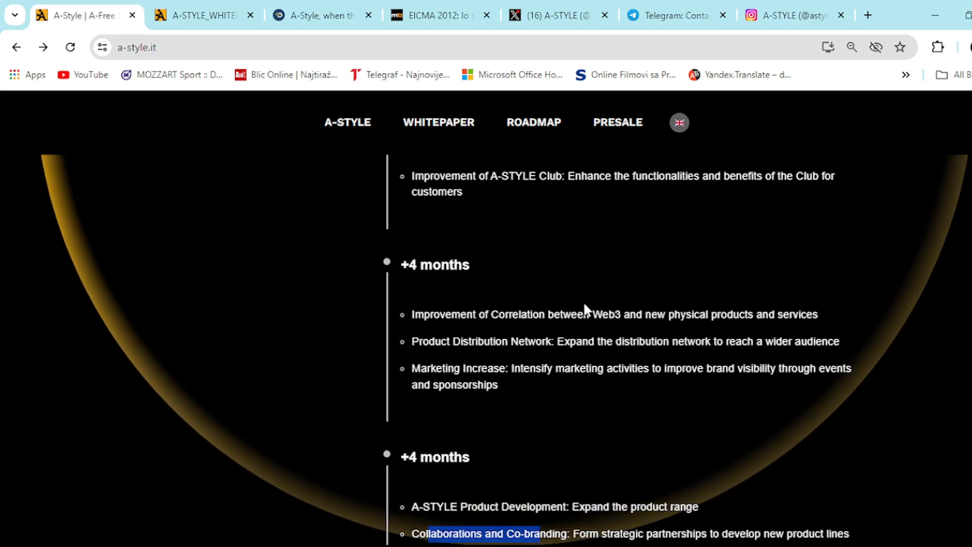
Scroll to the yellow Phase 1 (Presale) and dark Phase 2 (Sale) panels and read them
scroll("down", 3)
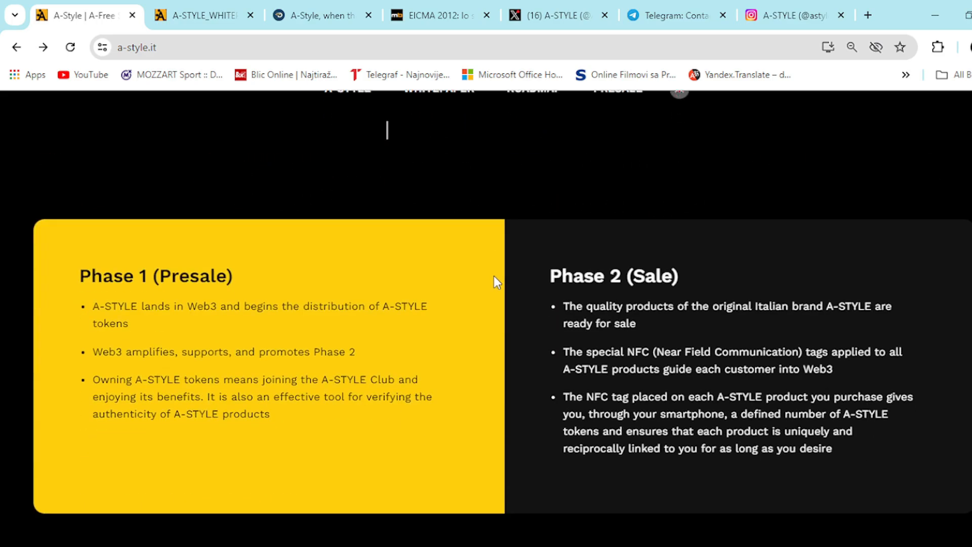
scroll("up", 3)
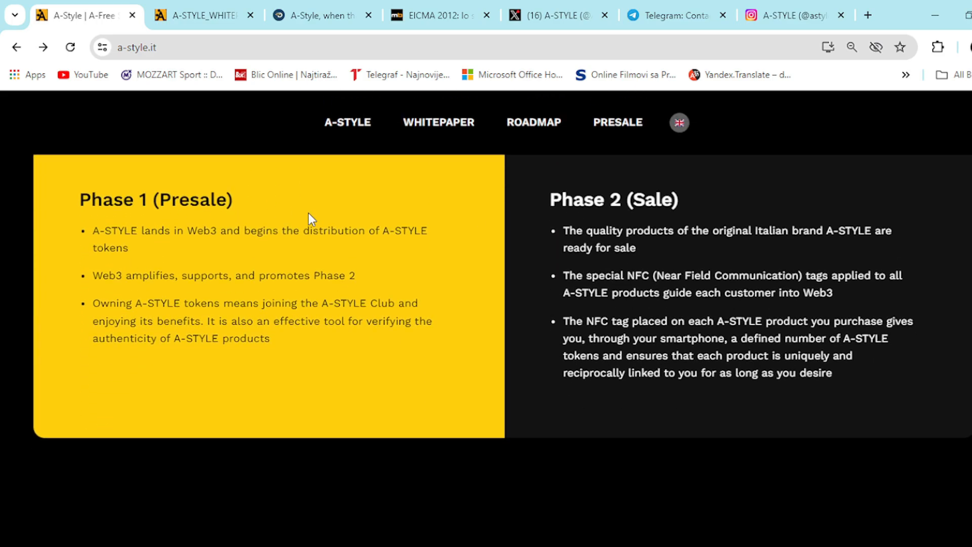
mouse_move(606, 225)
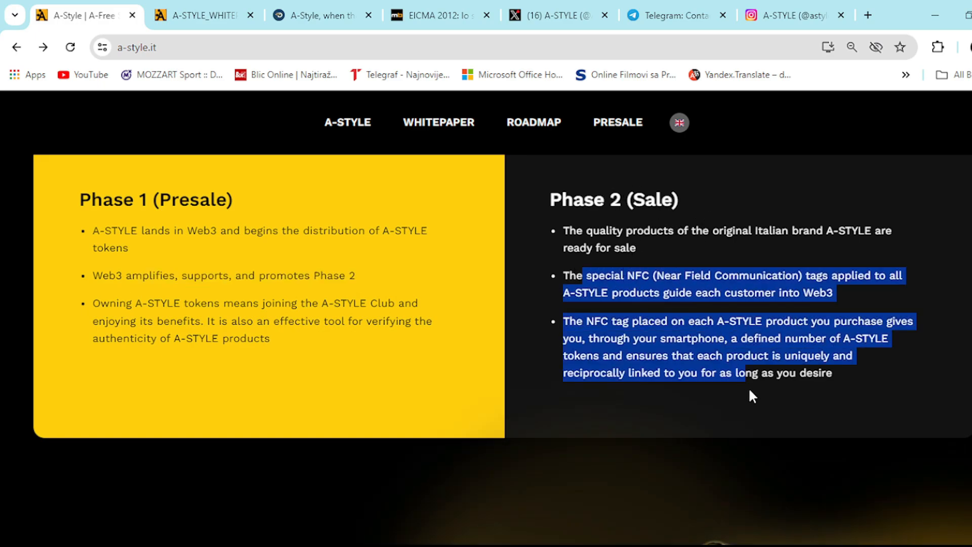
scroll("down", 3)
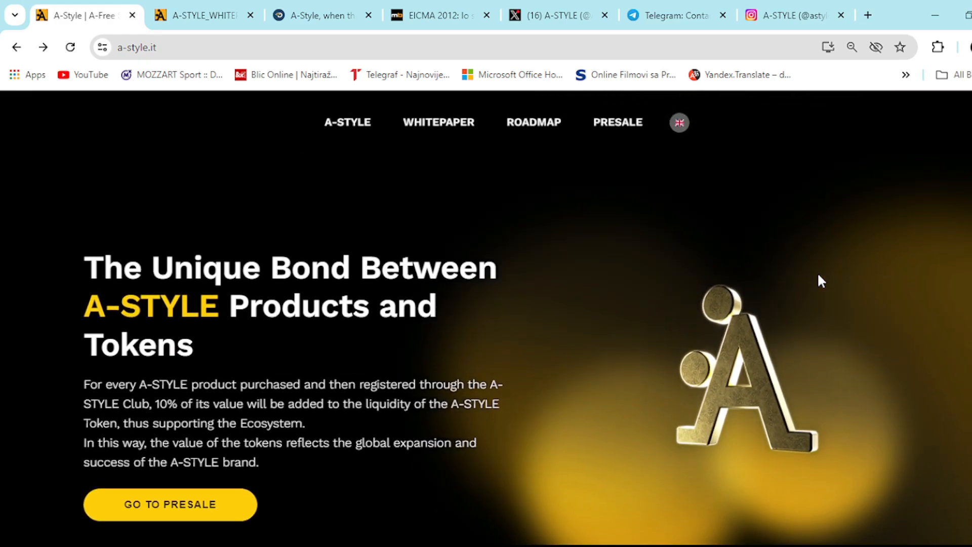
mouse_move(581, 206)
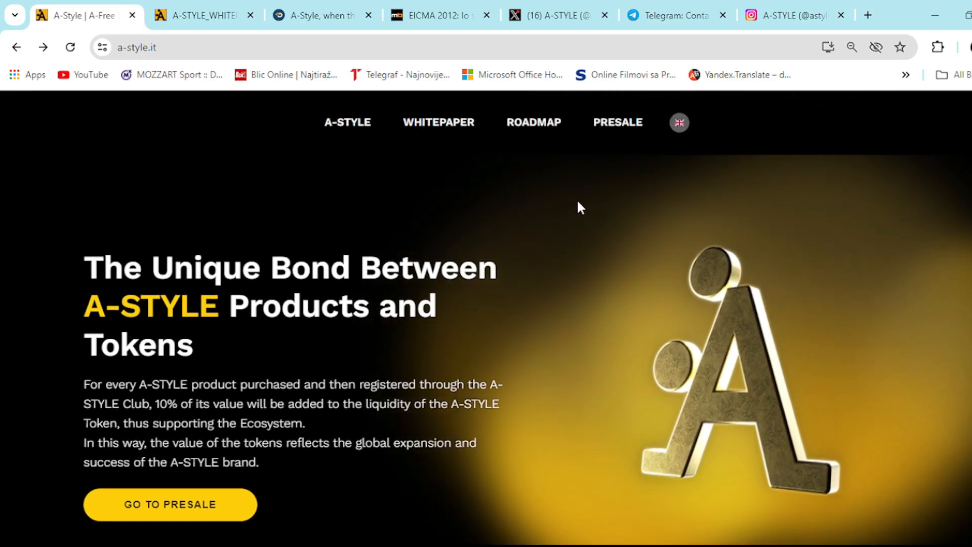
mouse_move(513, 225)
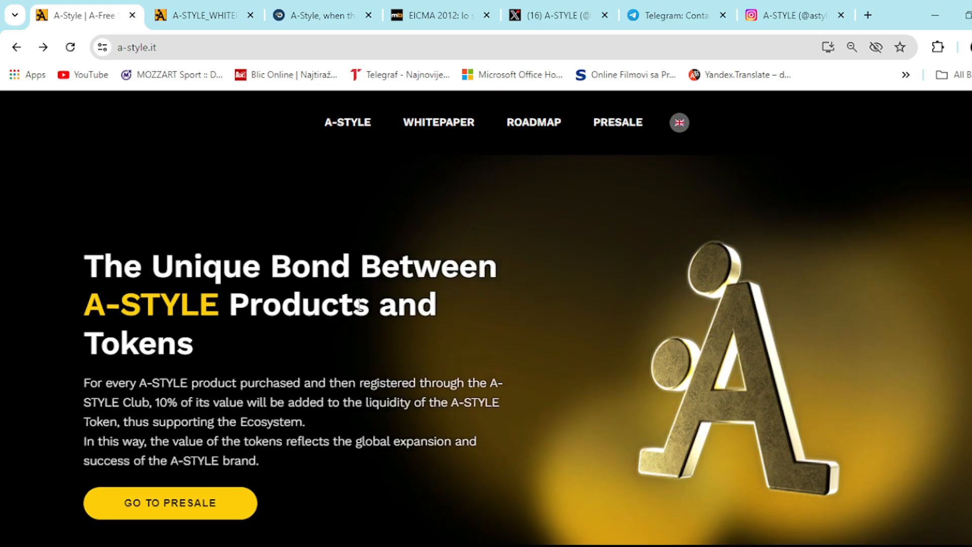
Scroll past The Unique Bond section to the footer, then back up to the A-Free Spirit hero banner
scroll("down", 3)
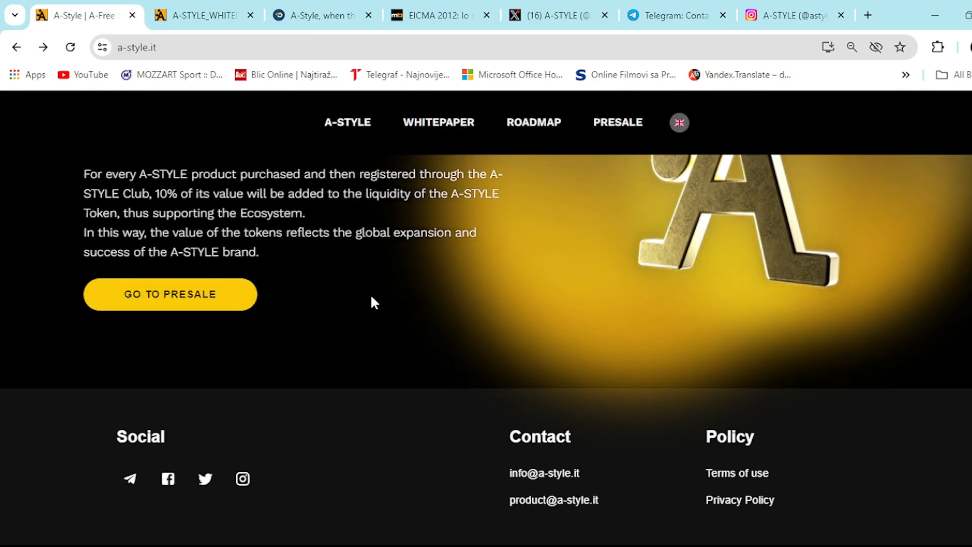
scroll("up", 3)
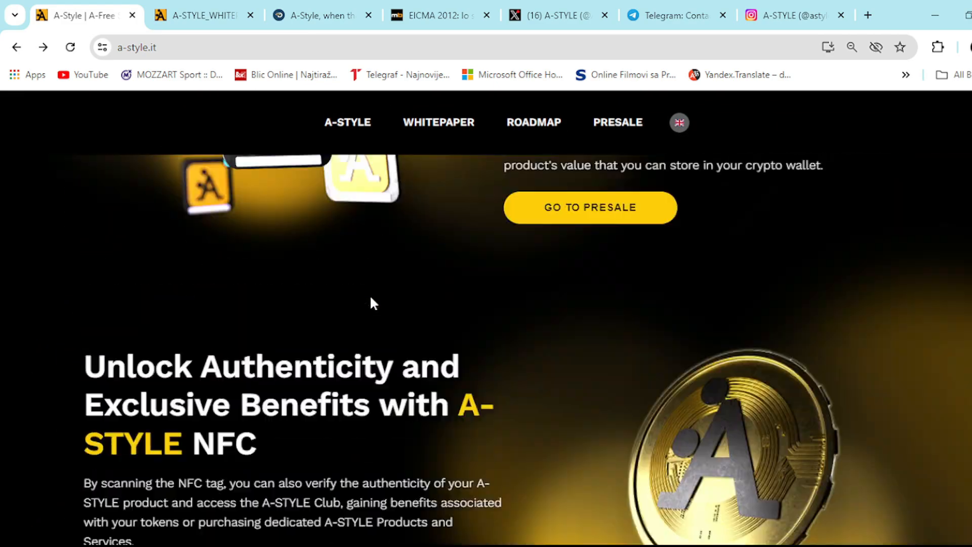
scroll("up", 3)
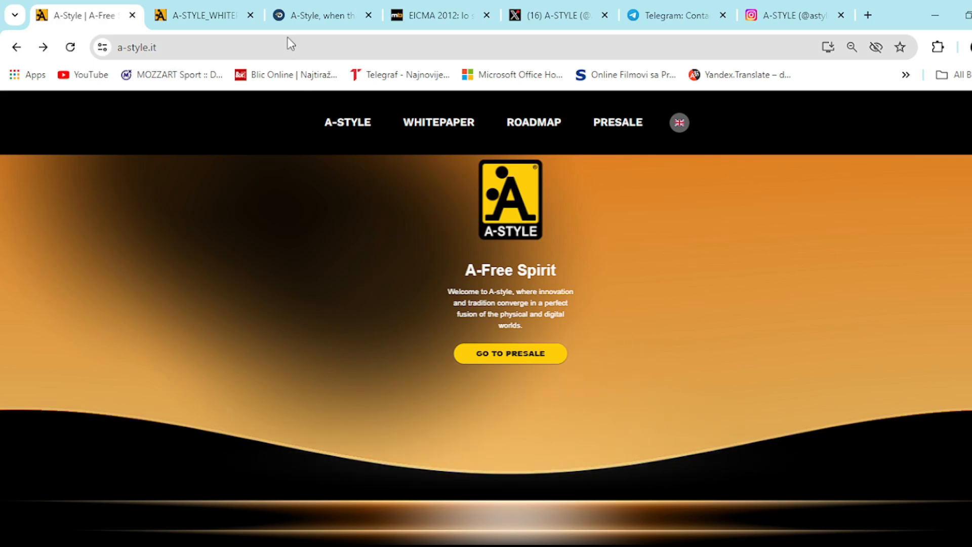
Read the Digital Flow A-Style logo article down to 'Between genius and provocation', then move to the Motoblog EICMA 2012 tab
left_click(322, 15)
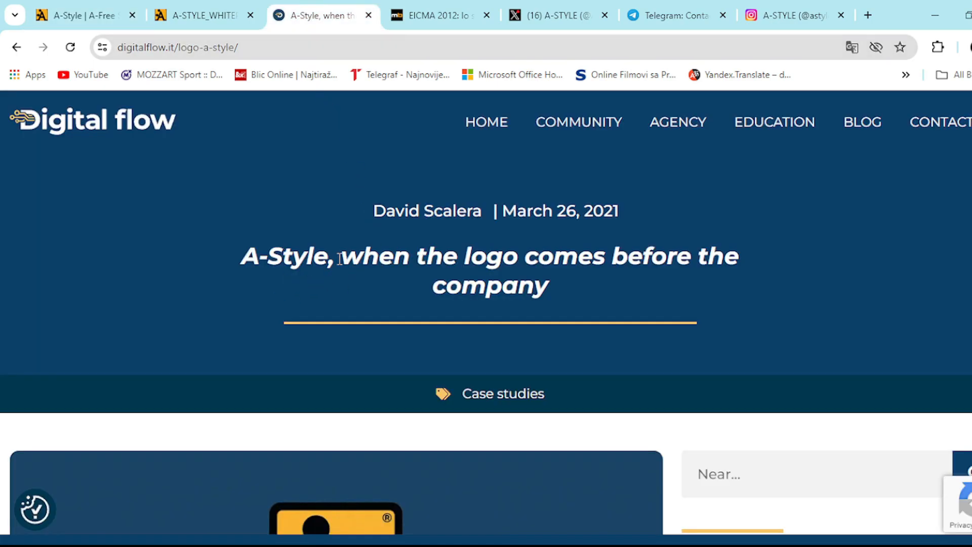
scroll("down", 3)
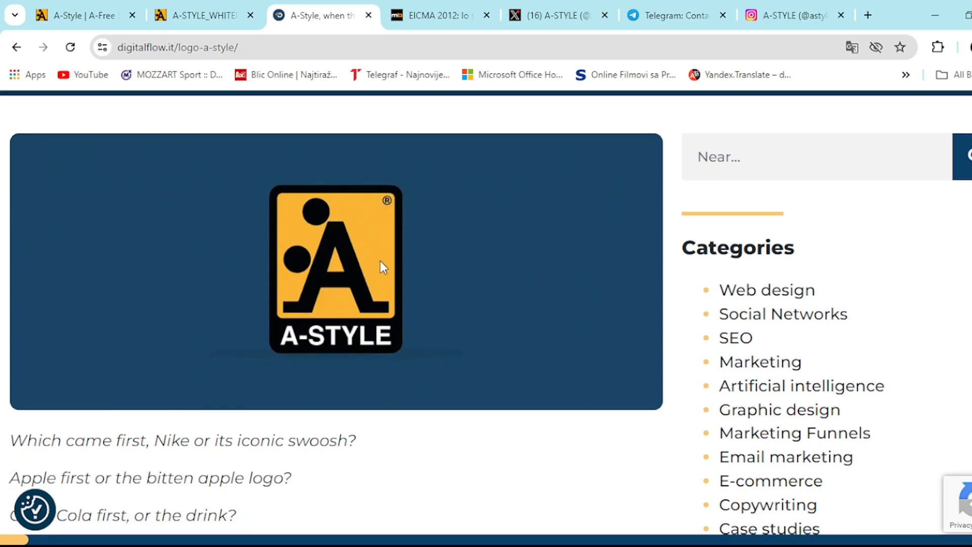
scroll("down", 3)
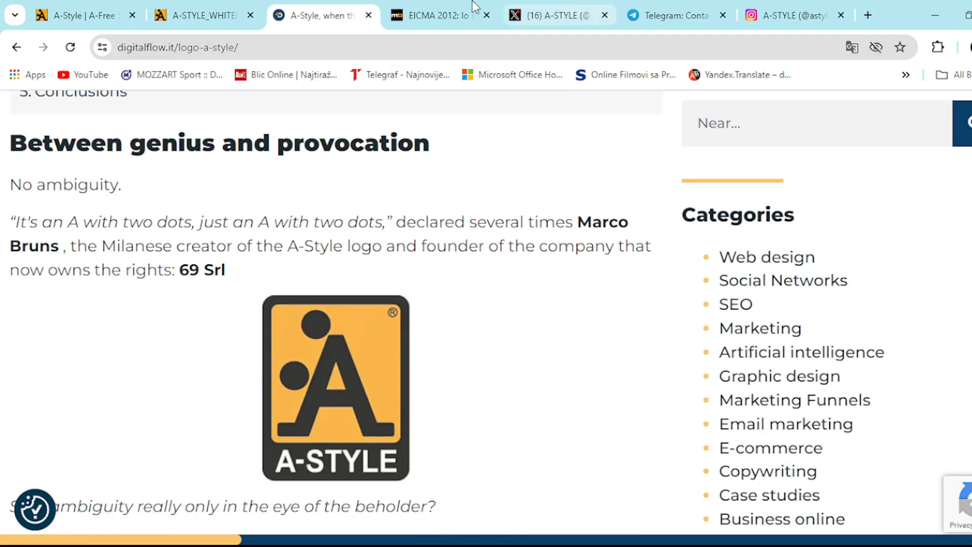
left_click(437, 16)
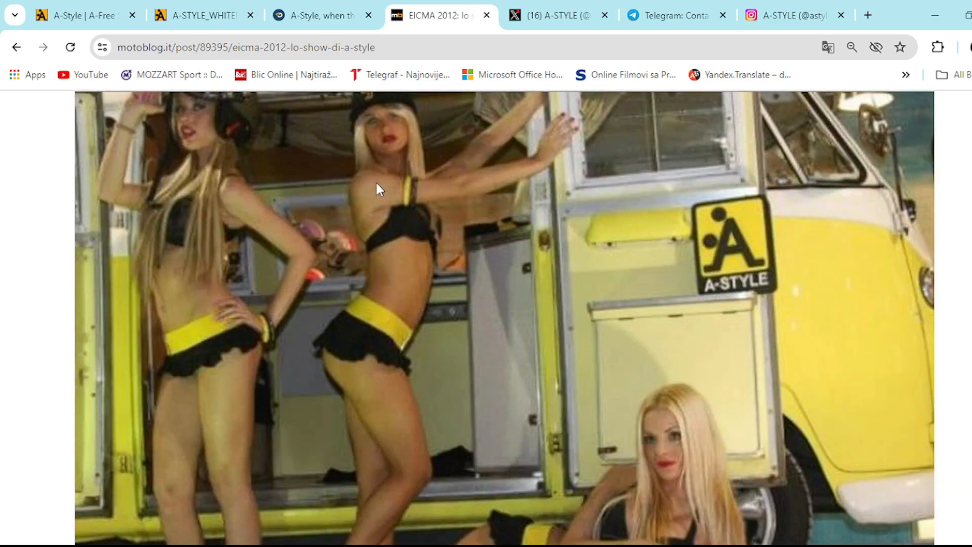
Scroll through the EICMA 2012 photo gallery of the A-Style stand and yellow van
scroll("down", 3)
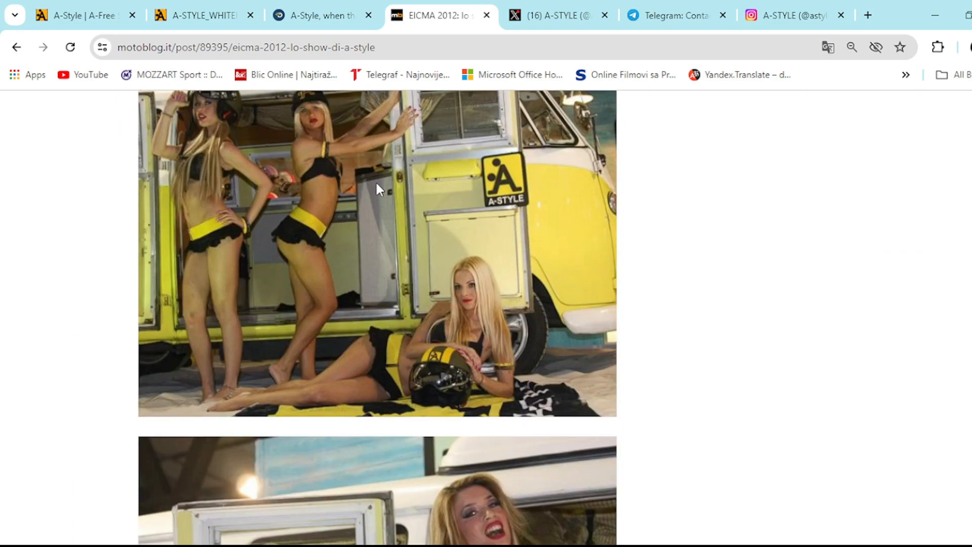
scroll("down", 3)
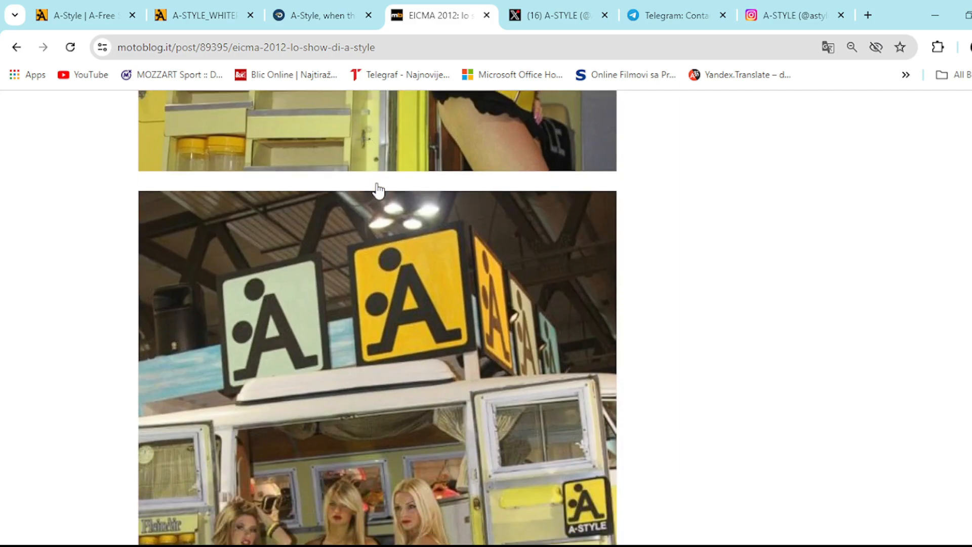
scroll("down", 3)
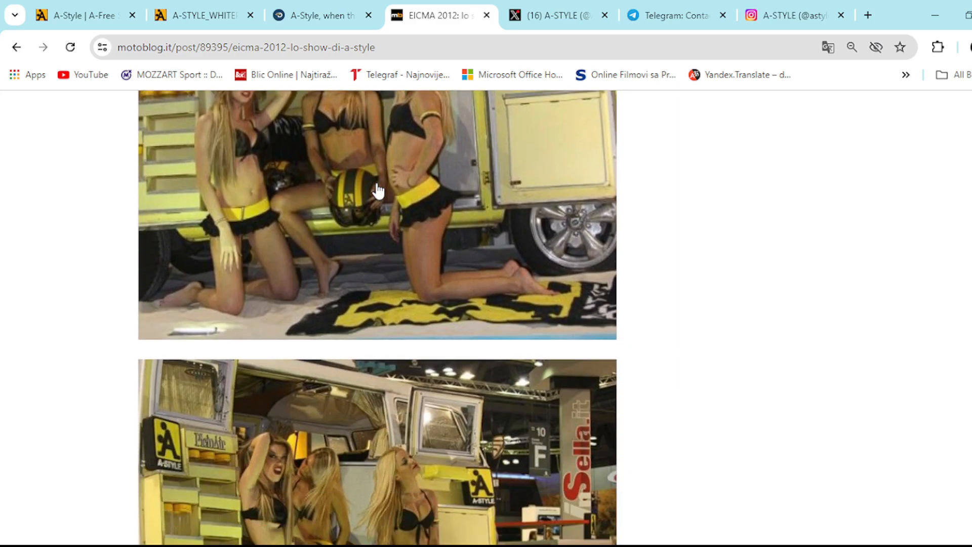
scroll("down", 3)
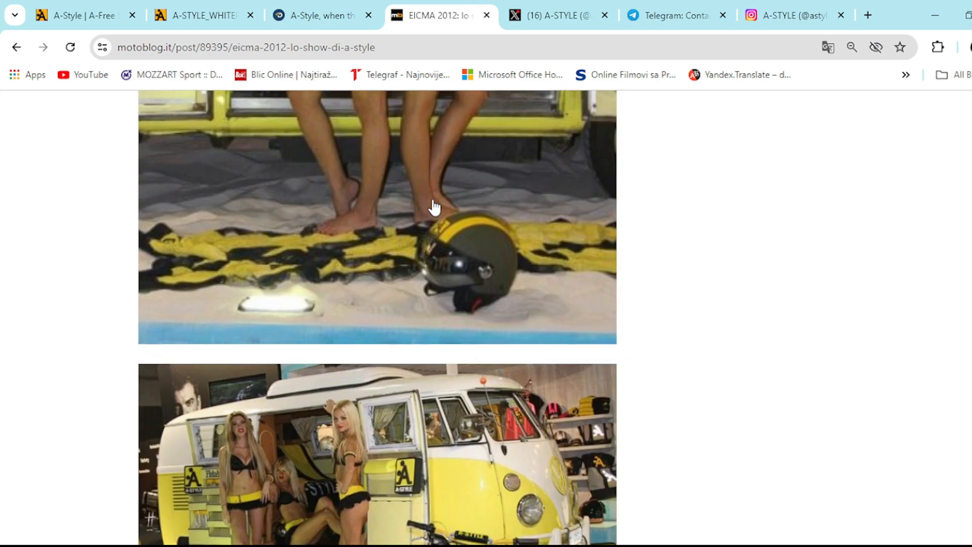
scroll("down", 3)
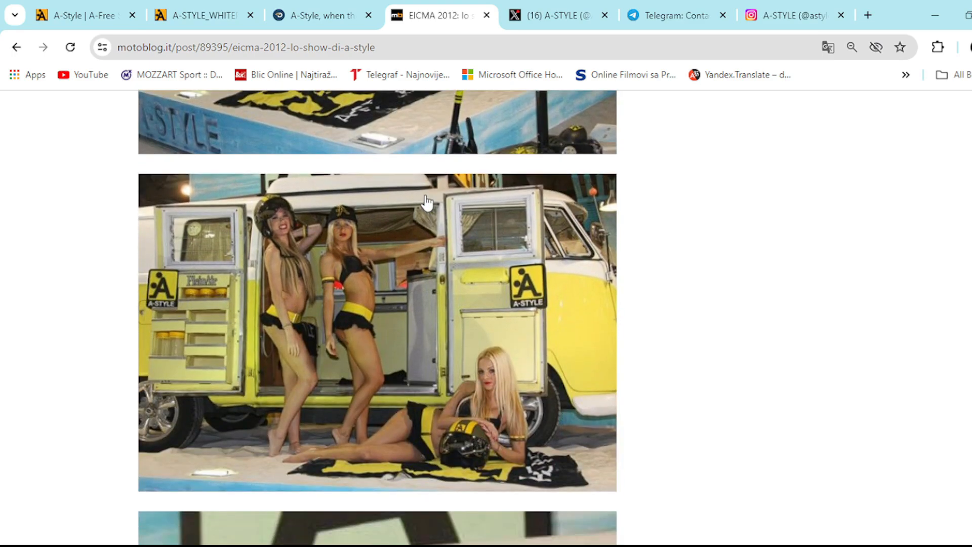
left_click(554, 15)
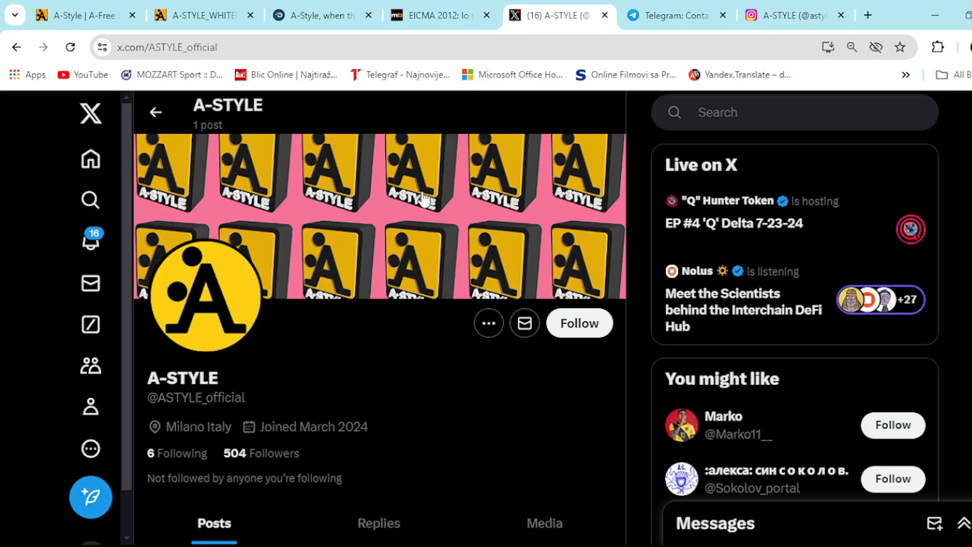
scroll("down", 3)
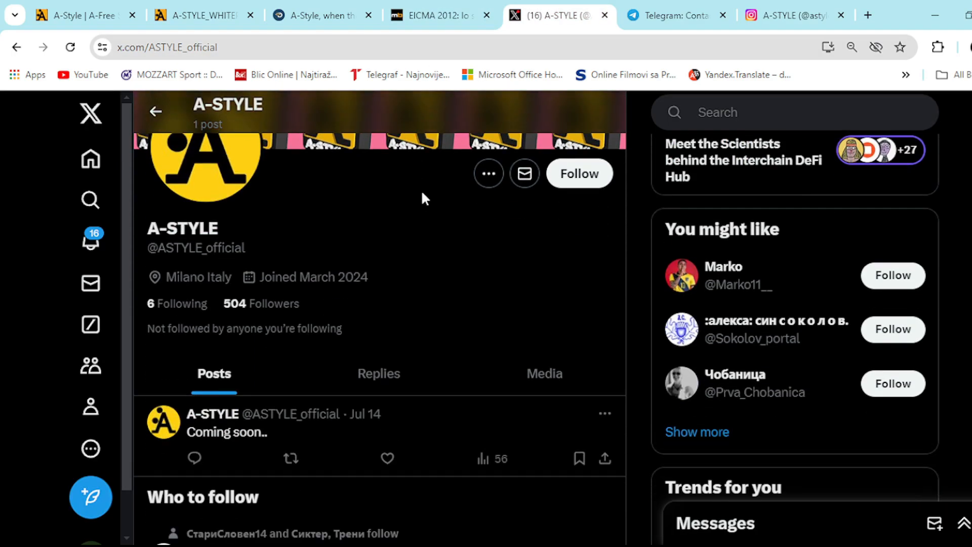
scroll("up", 3)
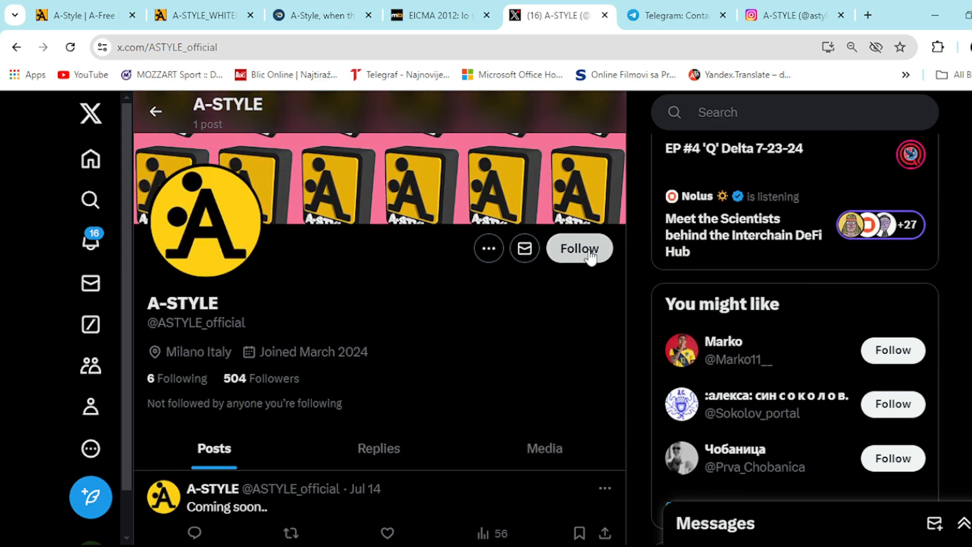
left_click(579, 249)
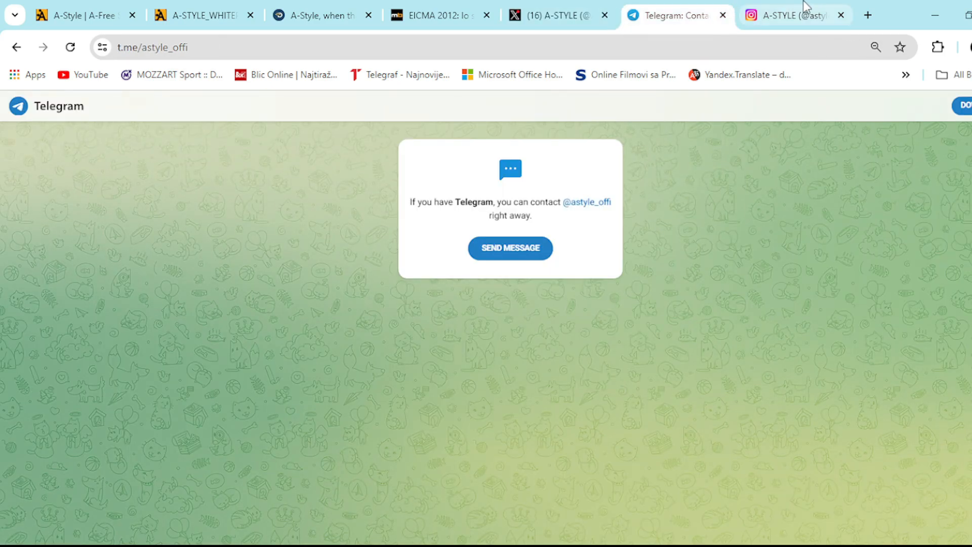
View the astyle__official Instagram profile (0 posts, 1,693 followers) and return to the A-STYLE website
left_click(796, 15)
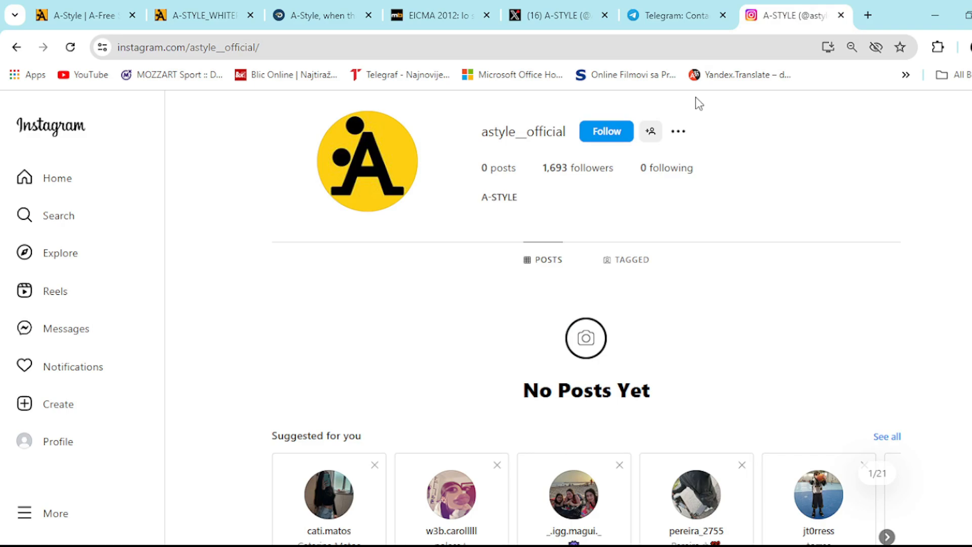
mouse_move(689, 112)
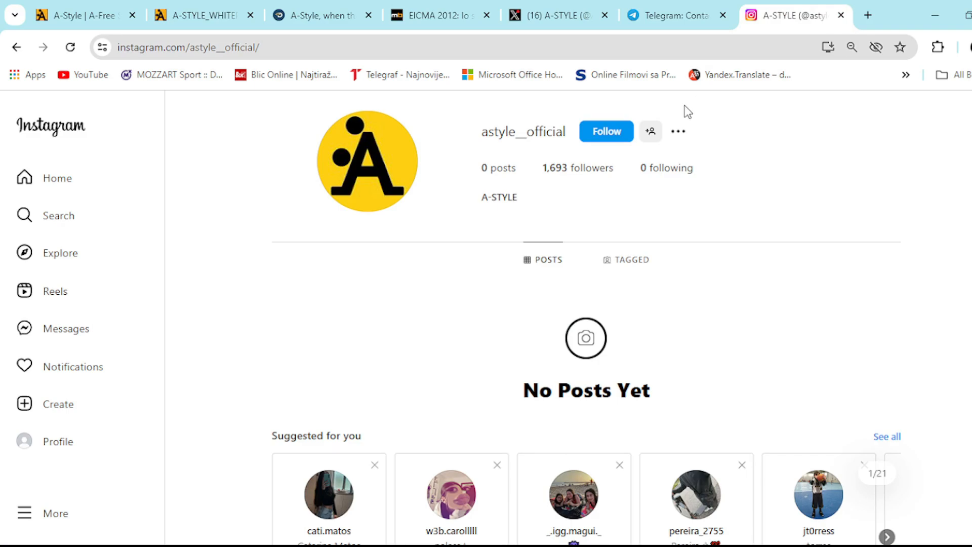
mouse_move(665, 123)
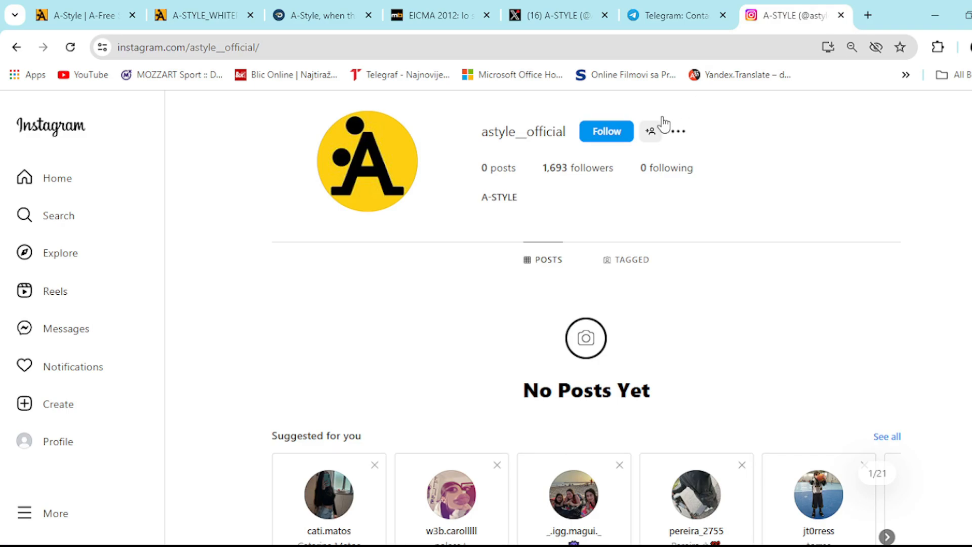
left_click(85, 14)
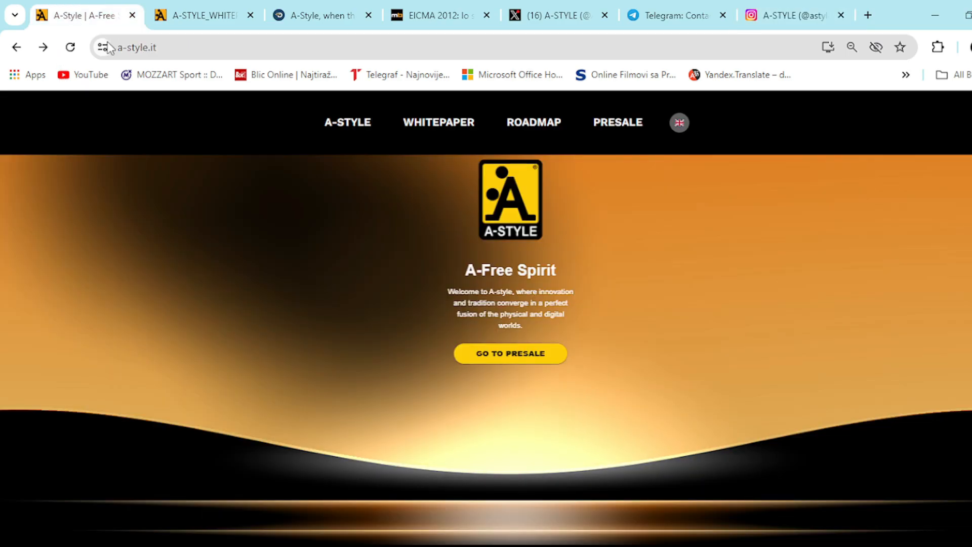